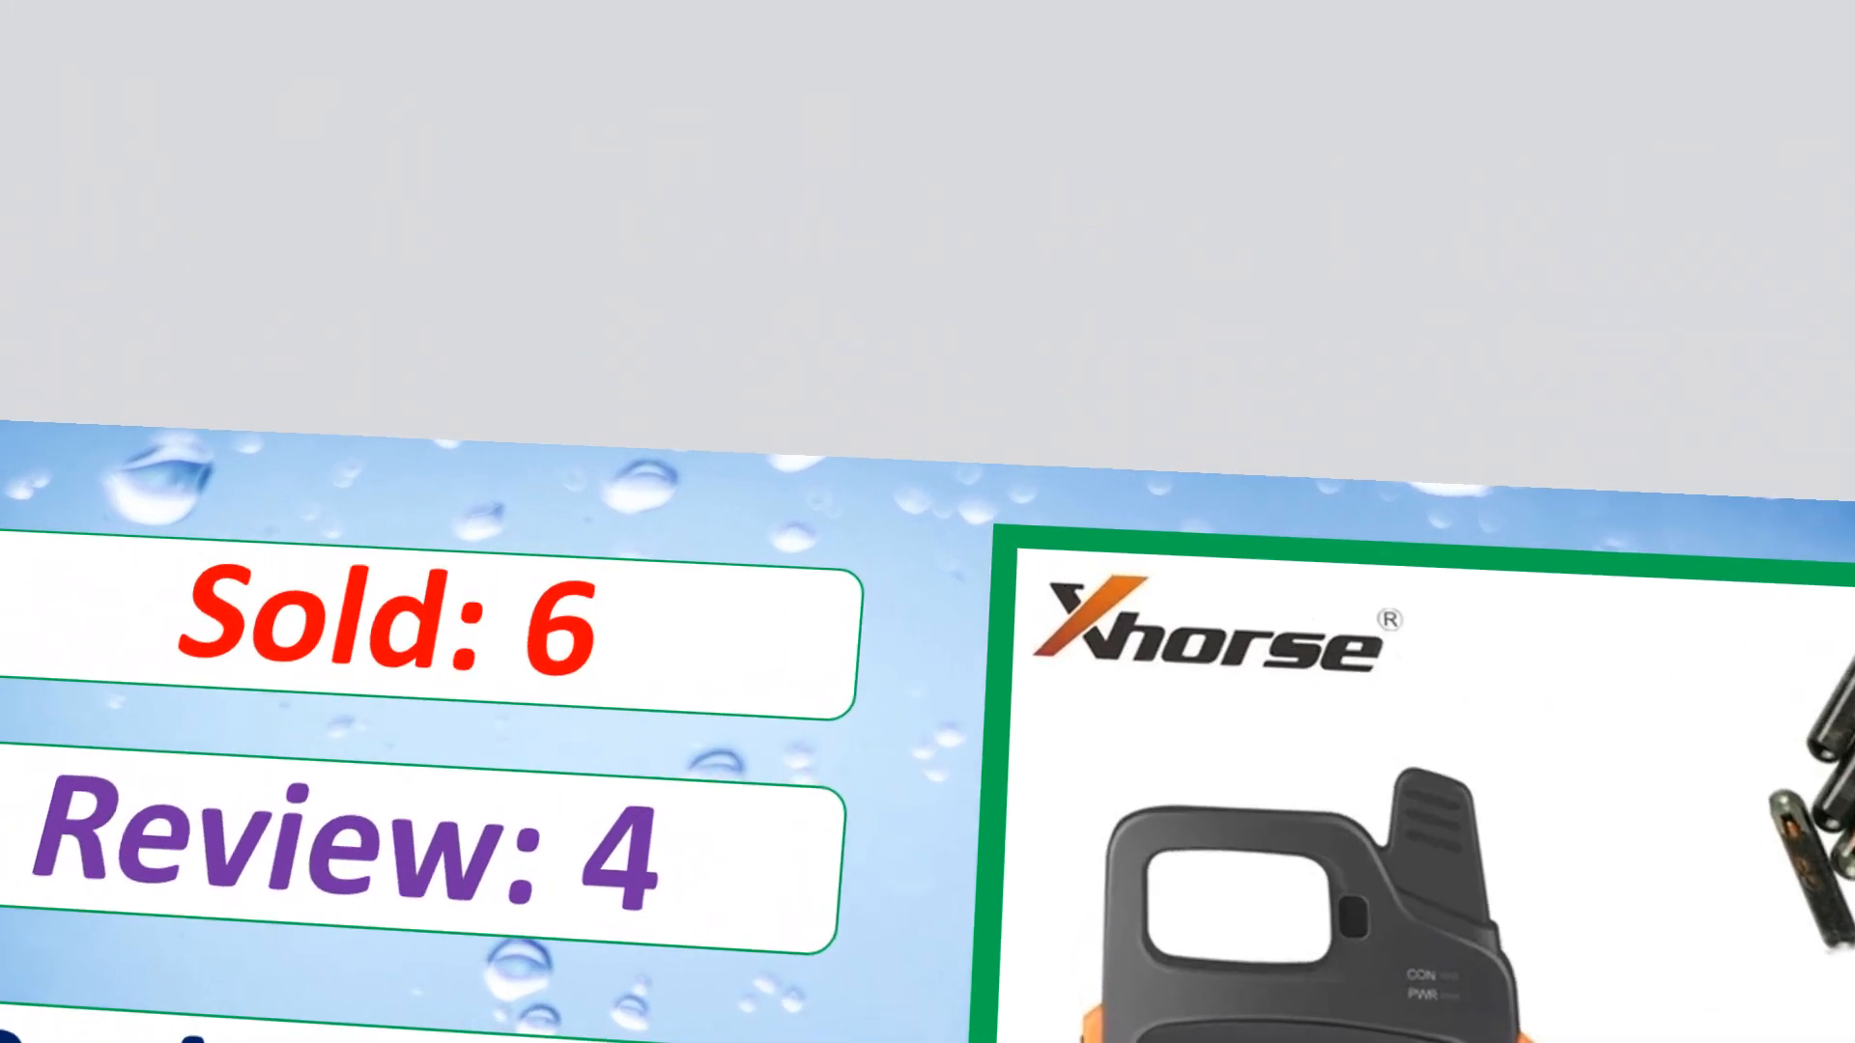
{"action": "scroll", "scroll_direction": "down", "scroll_amount": 3}
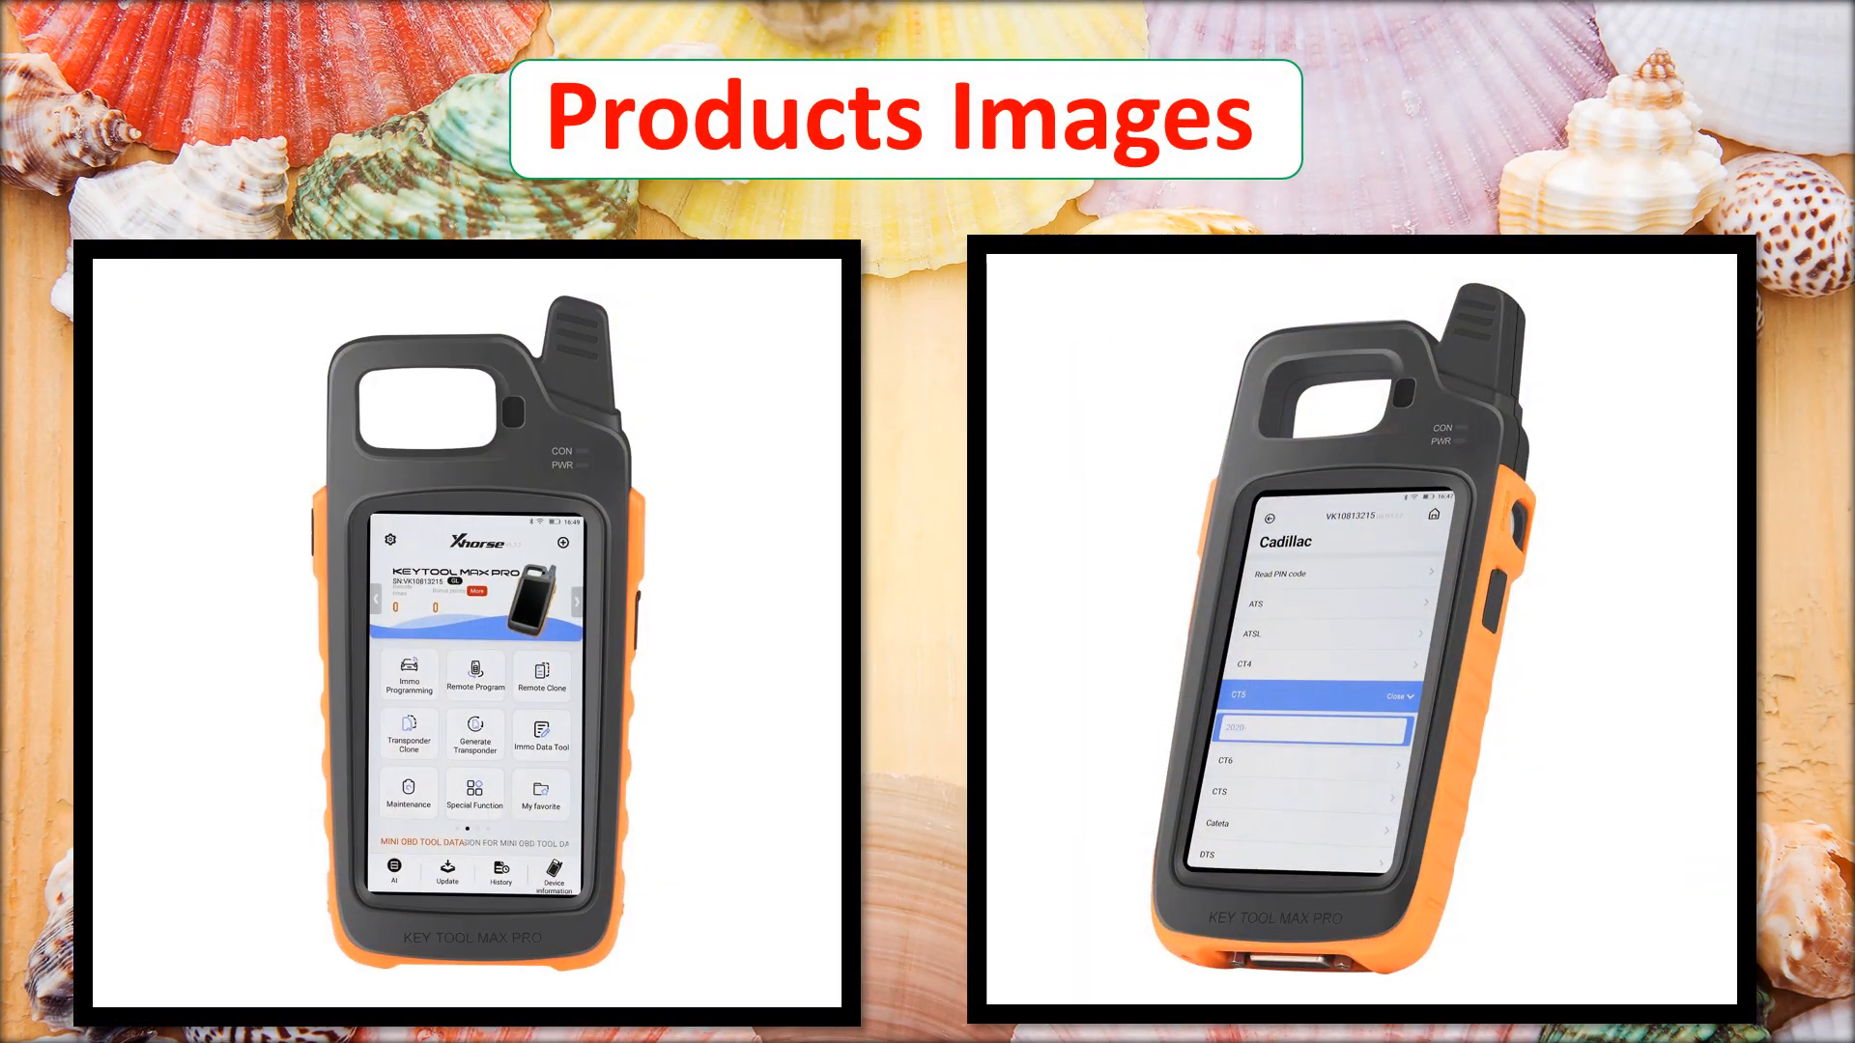